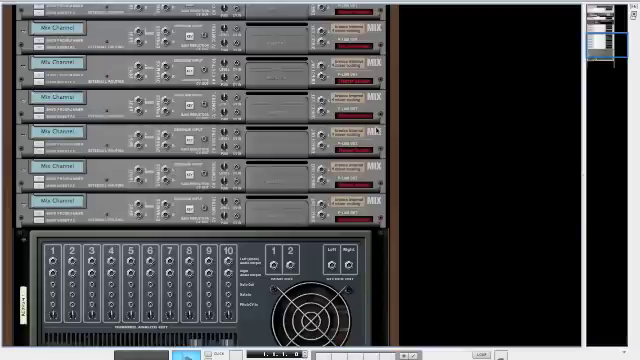
pyautogui.moveTo(408, 133)
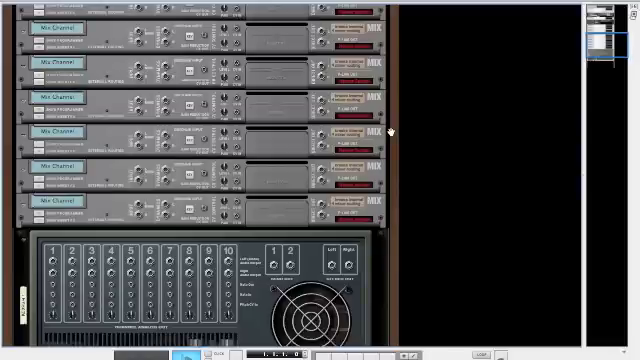
# Scroll the rack while naming channels Redrum 1 Ch.1–Ch.8 and cabling them from the Spider outputs
pyautogui.scroll(-3)
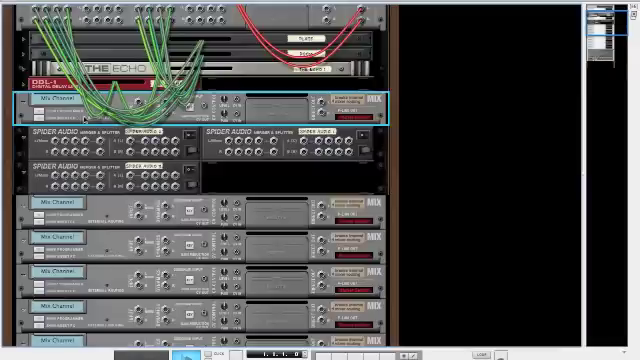
pyautogui.scroll(-3)
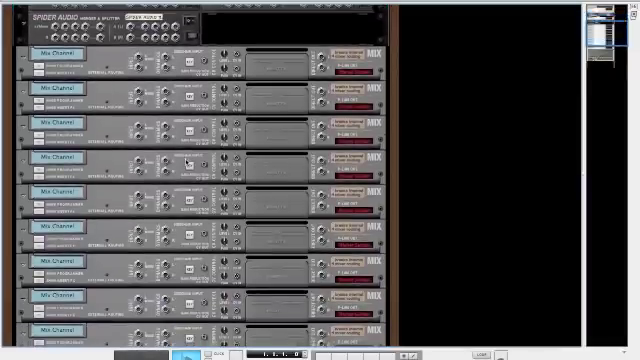
pyautogui.scroll(-3)
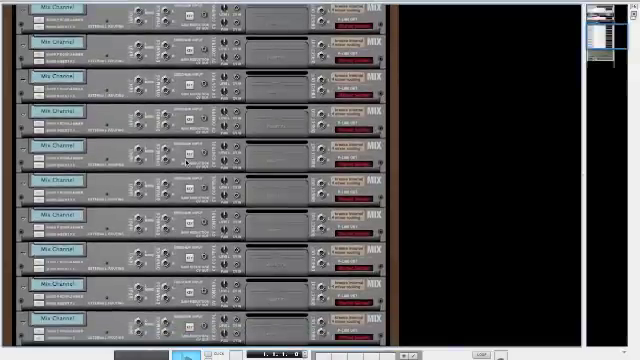
pyautogui.scroll(-3)
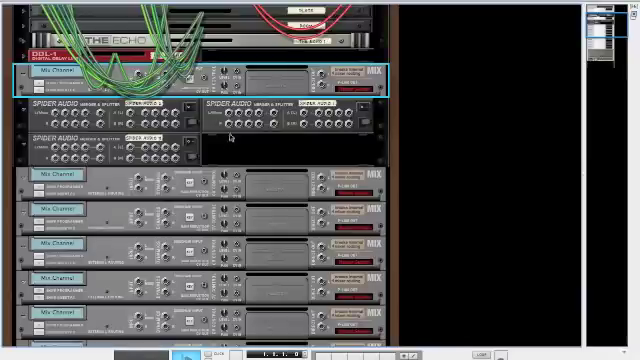
pyautogui.scroll(-3)
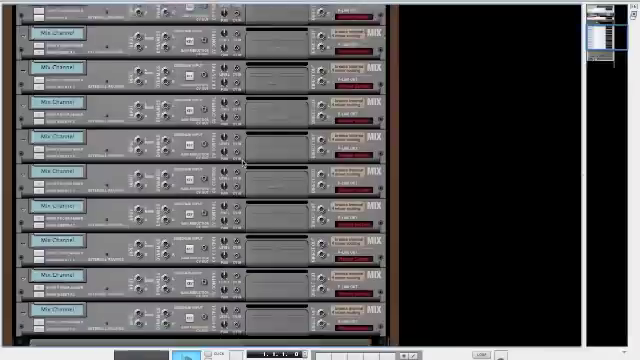
pyautogui.scroll(-3)
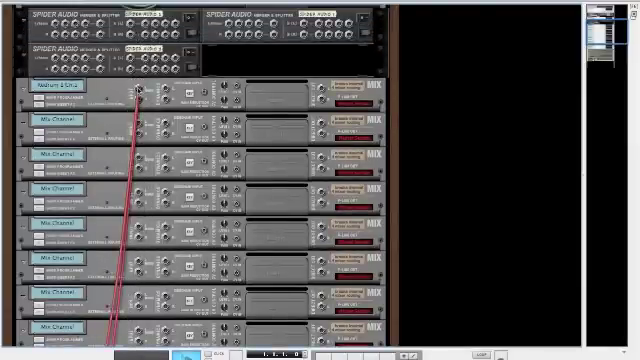
pyautogui.scroll(-3)
pyautogui.write('Redrum 1 Ch 2')
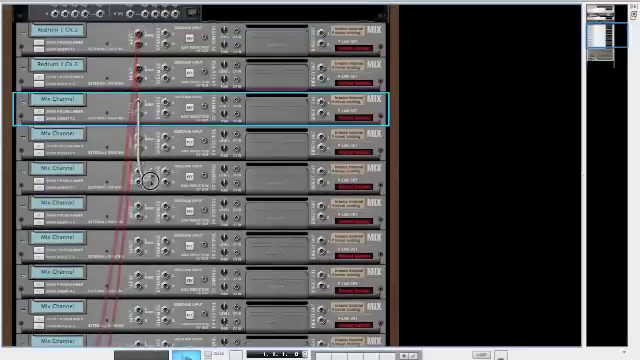
pyautogui.scroll(-3)
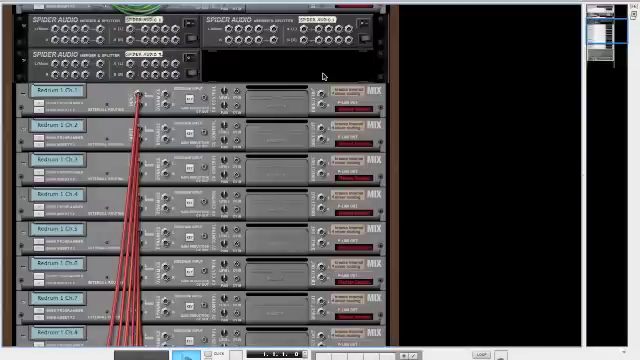
pyautogui.moveTo(286, 59)
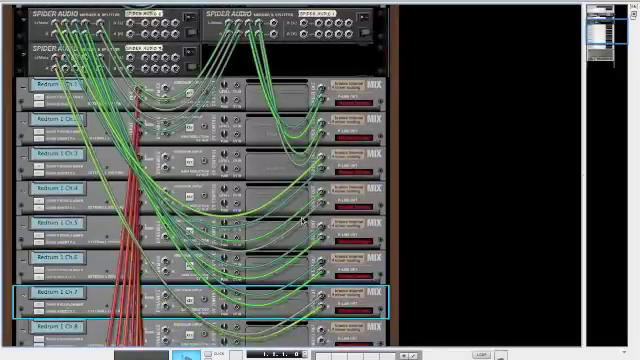
# Scroll the rack rear to patch Spider Audio outputs into each Redrum Ch channel input
pyautogui.scroll(-3)
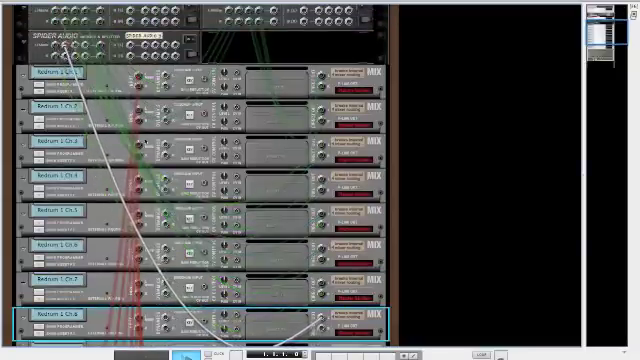
pyautogui.scroll(-3)
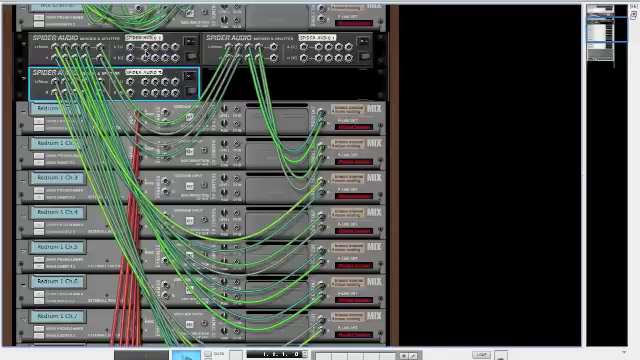
pyautogui.scroll(-3)
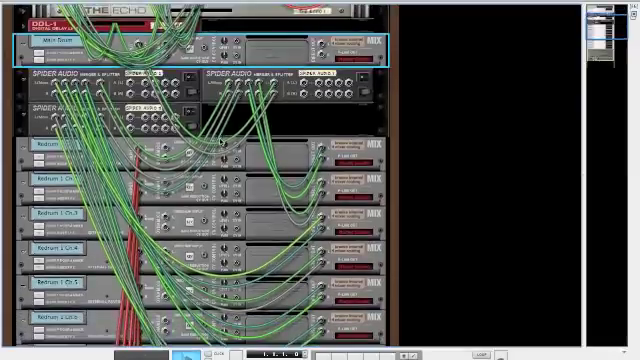
pyautogui.scroll(-3)
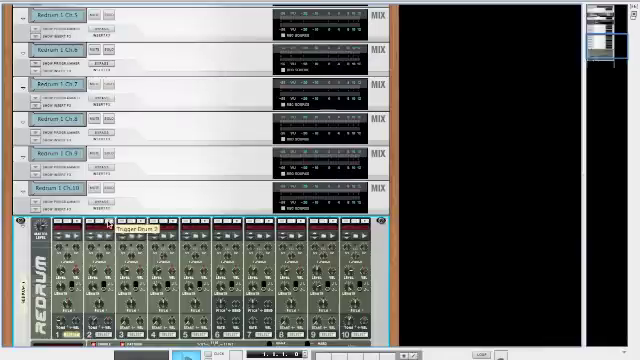
pyautogui.moveTo(340, 238)
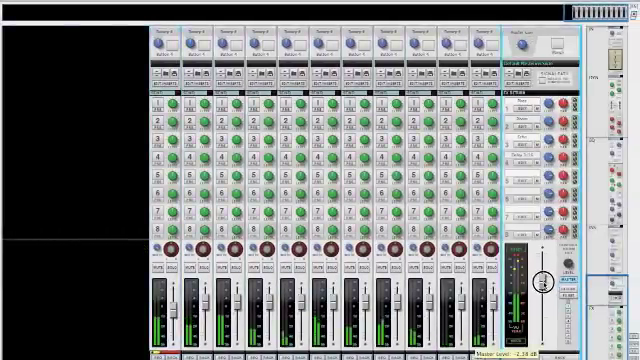
# Set the Master fader level and raise channel 3's FX1 Send to about 0 dB
pyautogui.moveTo(518, 278); pyautogui.dragTo(518, 295)
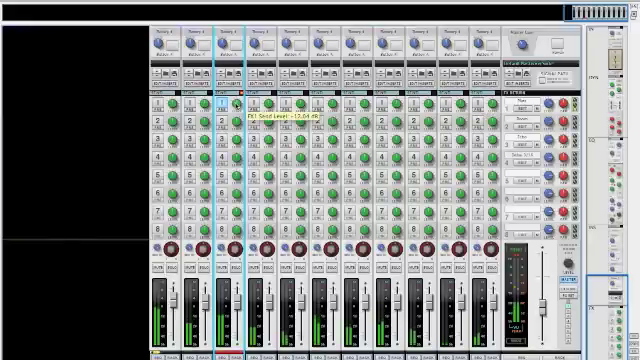
pyautogui.moveTo(240, 100); pyautogui.dragTo(245, 90)
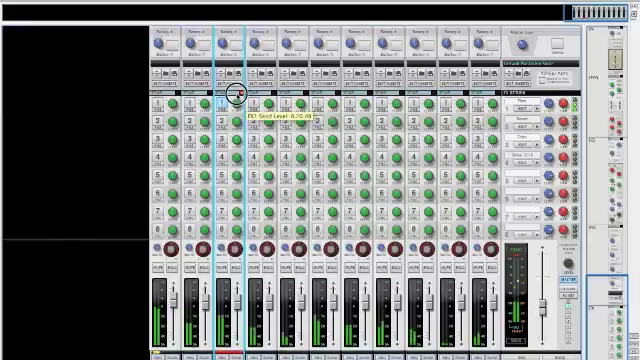
pyautogui.moveTo(233, 100); pyautogui.dragTo(233, 108)
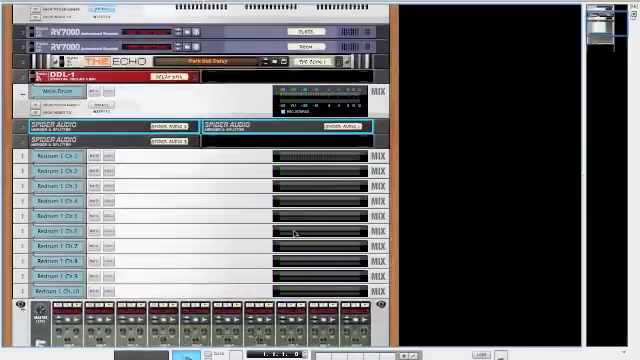
# Scroll the rack down to the Redrum drum computer below the Ch.1–Ch.10 channels
pyautogui.scroll(-3)
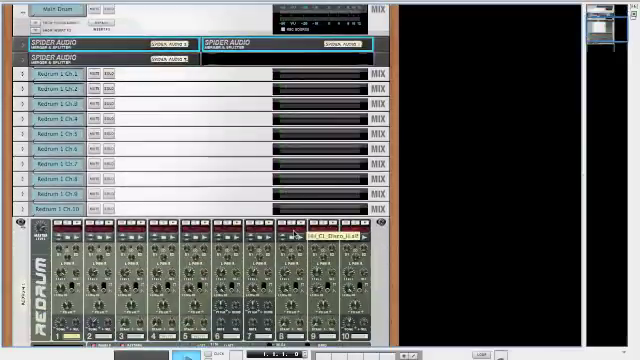